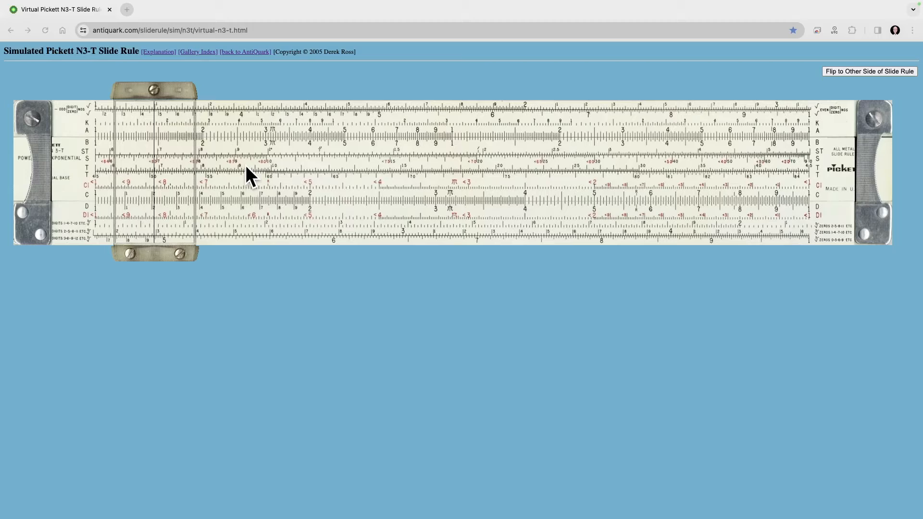
pyautogui.moveTo(169, 162)
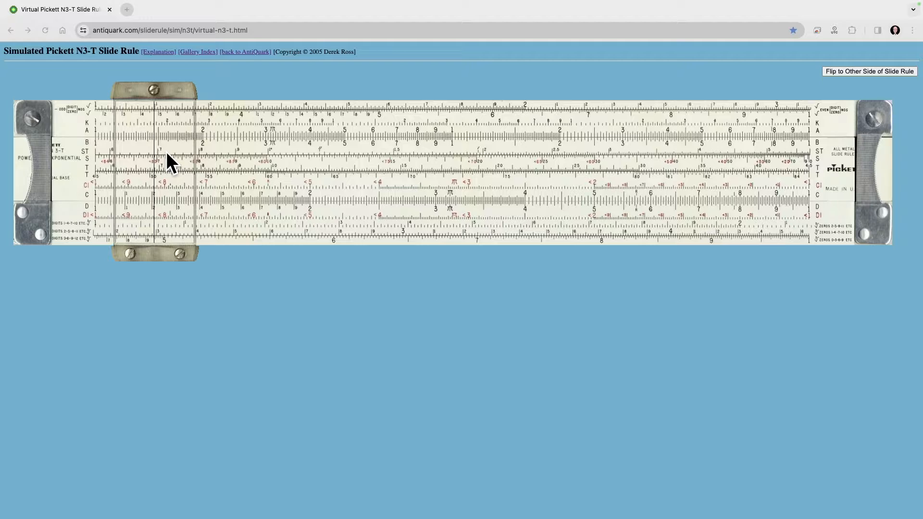
pyautogui.moveTo(228, 181)
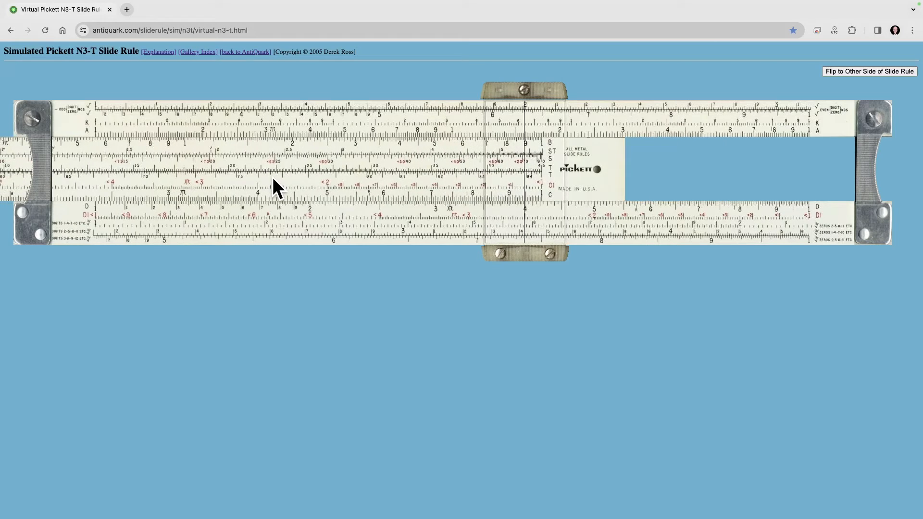
# - Slide the hairline left to rest near 4 on the D scale
pyautogui.moveTo(277, 186); pyautogui.dragTo(259, 186)
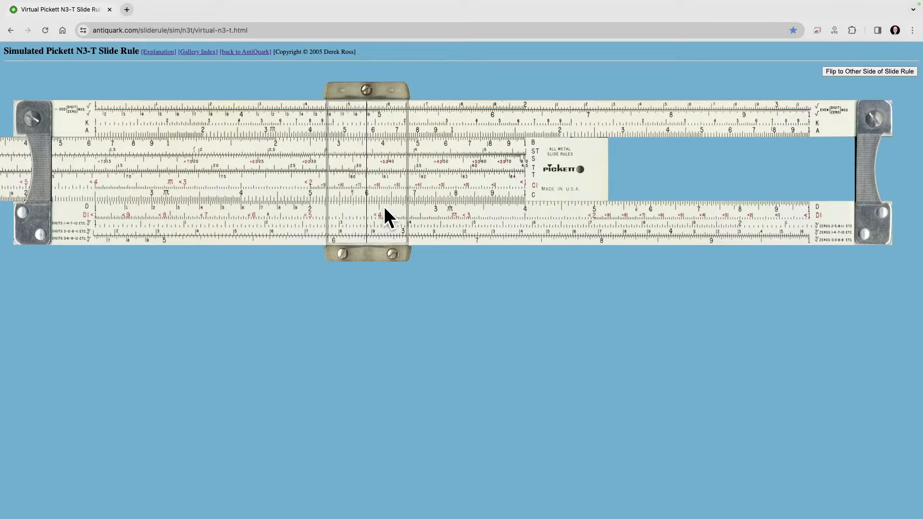
pyautogui.moveTo(477, 189)
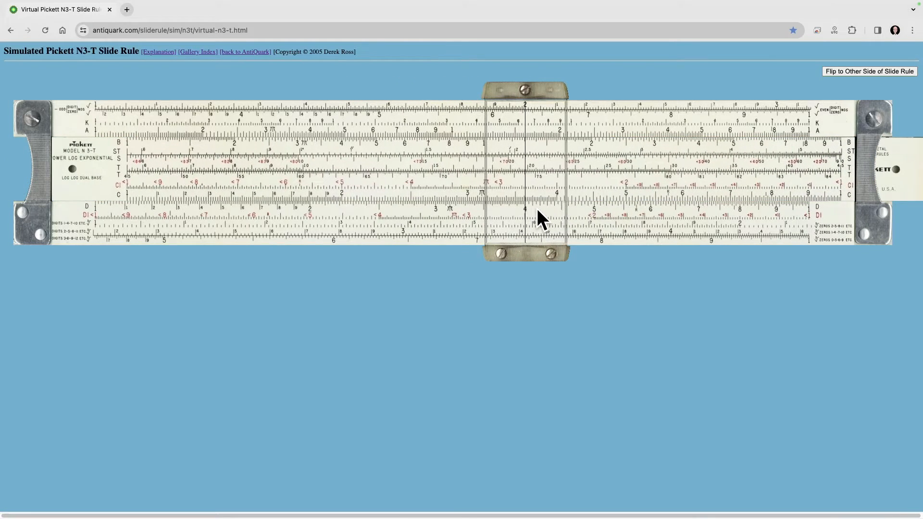
# - Flip the rule to its reverse side showing the LL, DF, CF and L scales
pyautogui.click(869, 71)
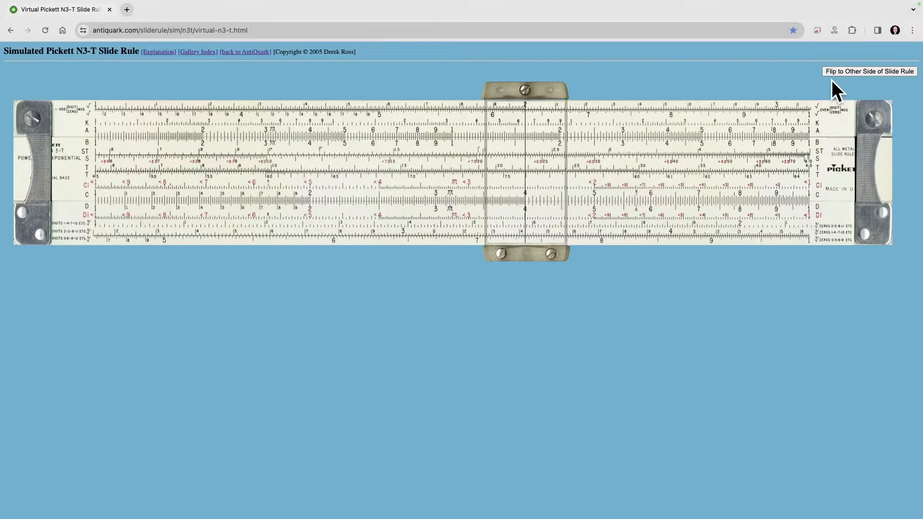
pyautogui.click(868, 71)
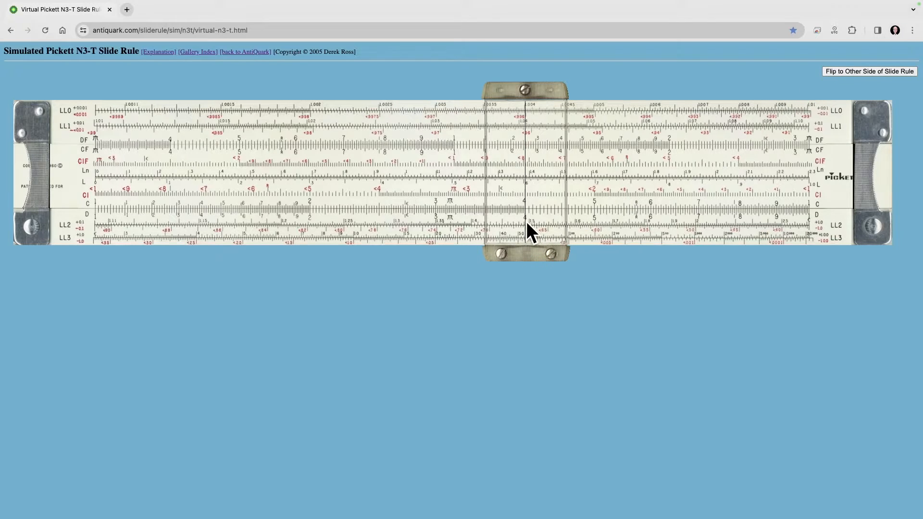
pyautogui.moveTo(97, 168)
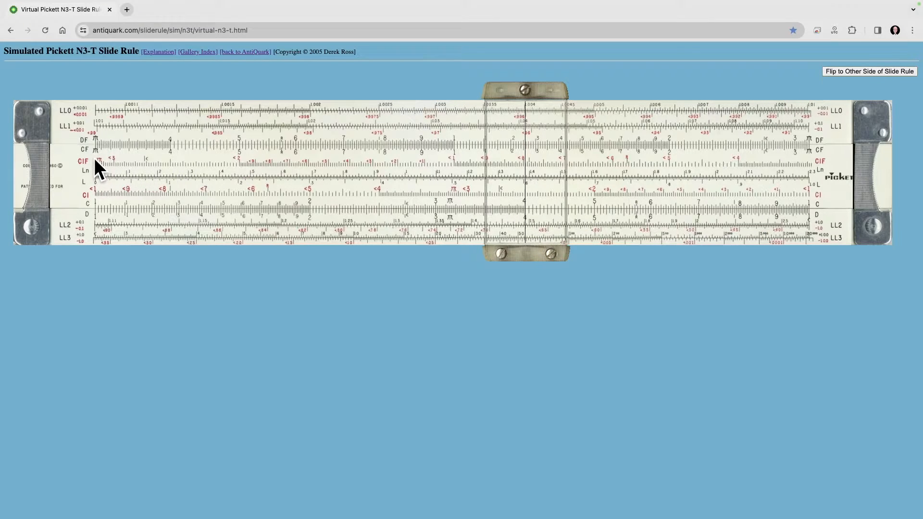
pyautogui.moveTo(91, 154)
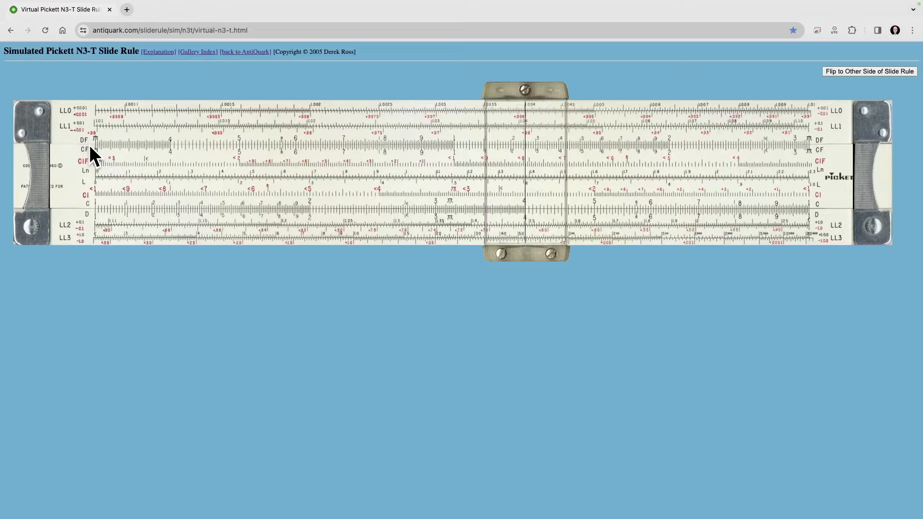
pyautogui.moveTo(96, 167)
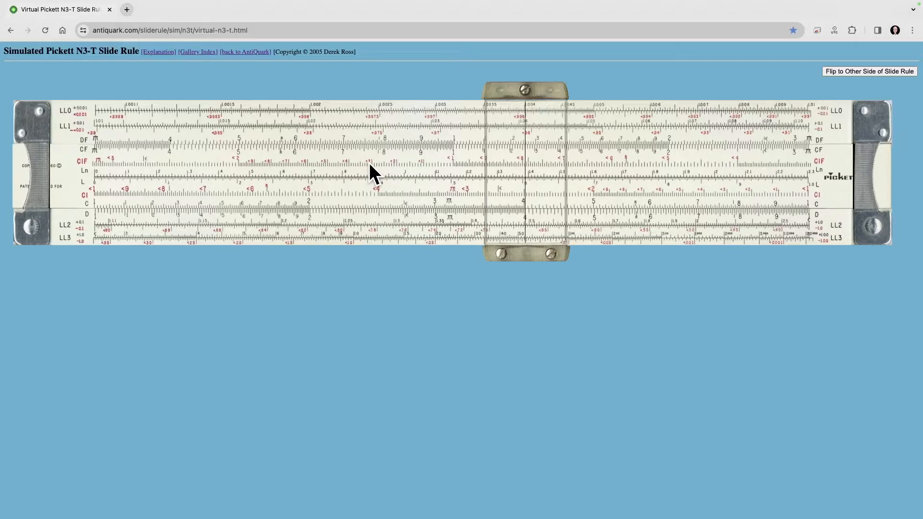
# - Shift the slide far out to the left on the rule's reverse side
pyautogui.moveTo(374, 174); pyautogui.dragTo(203, 176)
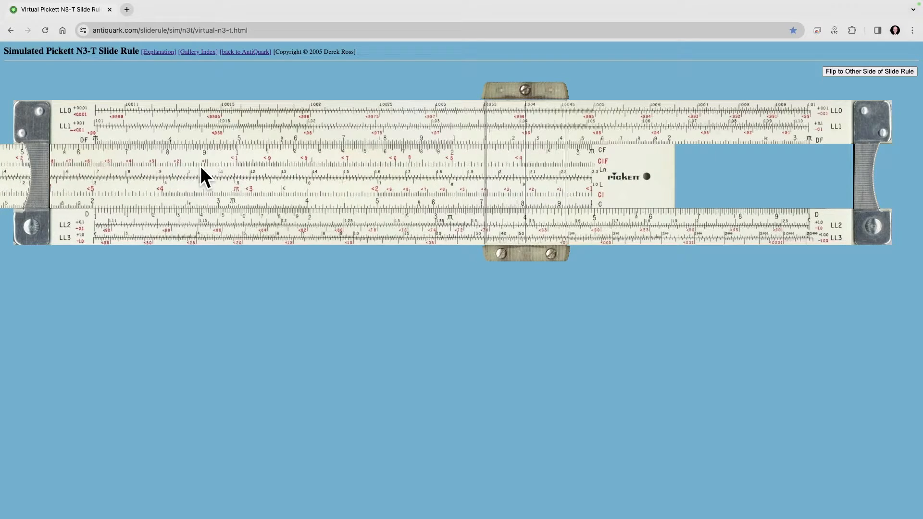
pyautogui.moveTo(239, 165)
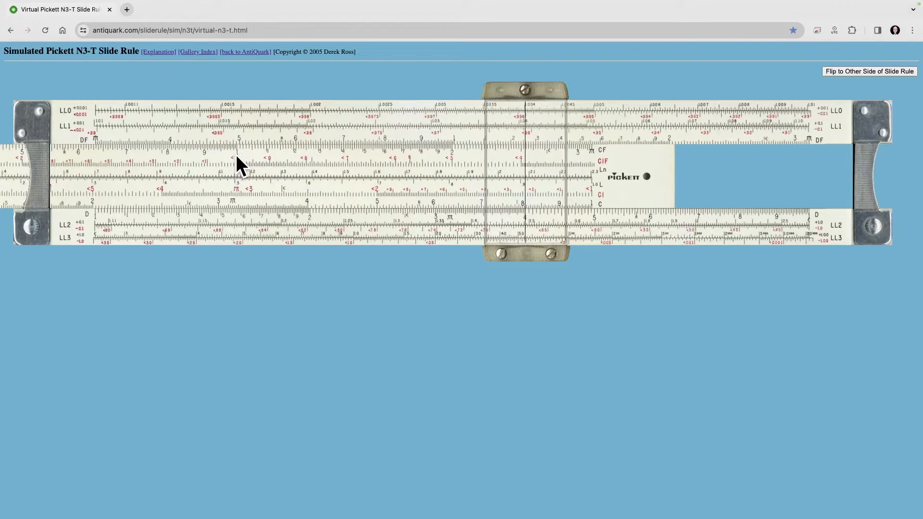
pyautogui.moveTo(244, 168)
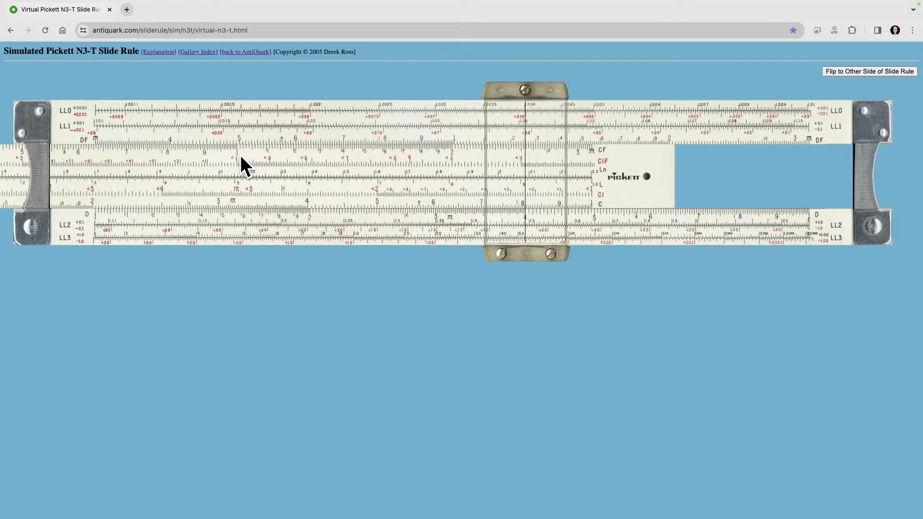
pyautogui.moveTo(244, 165); pyautogui.dragTo(239, 173)
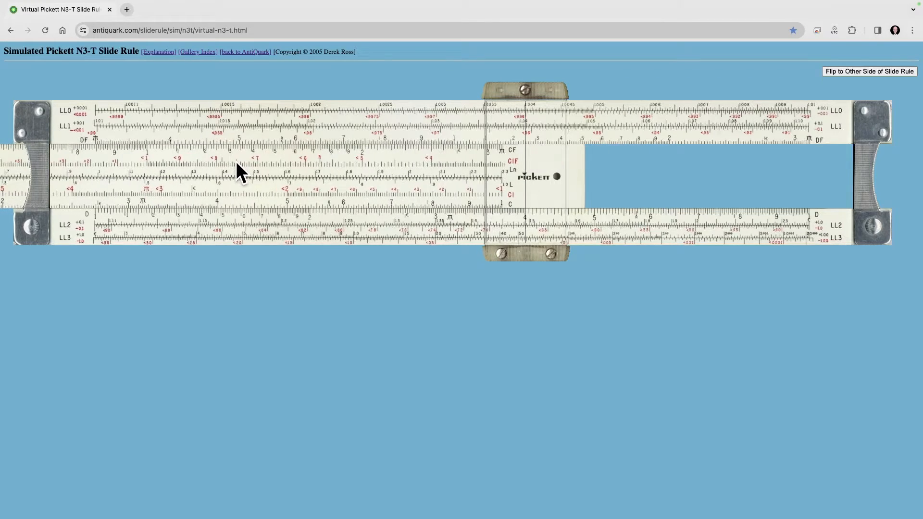
pyautogui.moveTo(242, 171); pyautogui.dragTo(188, 180)
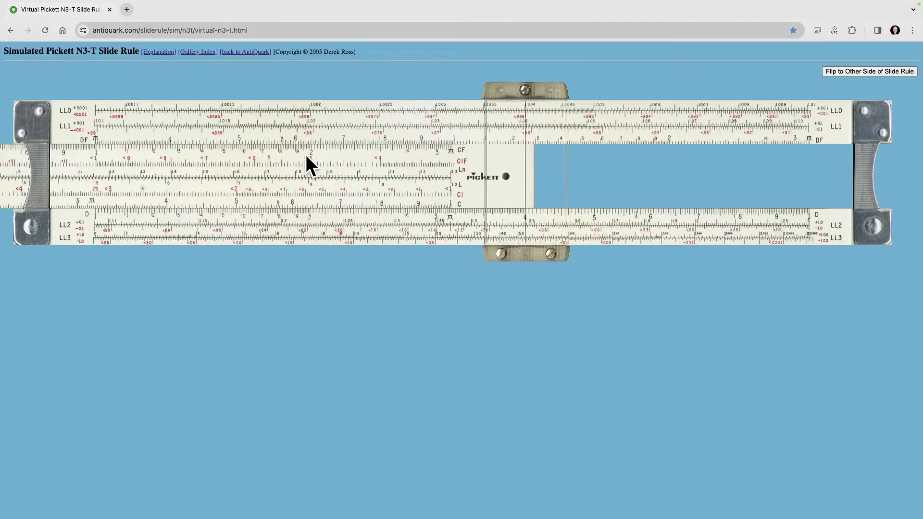
pyautogui.moveTo(430, 224)
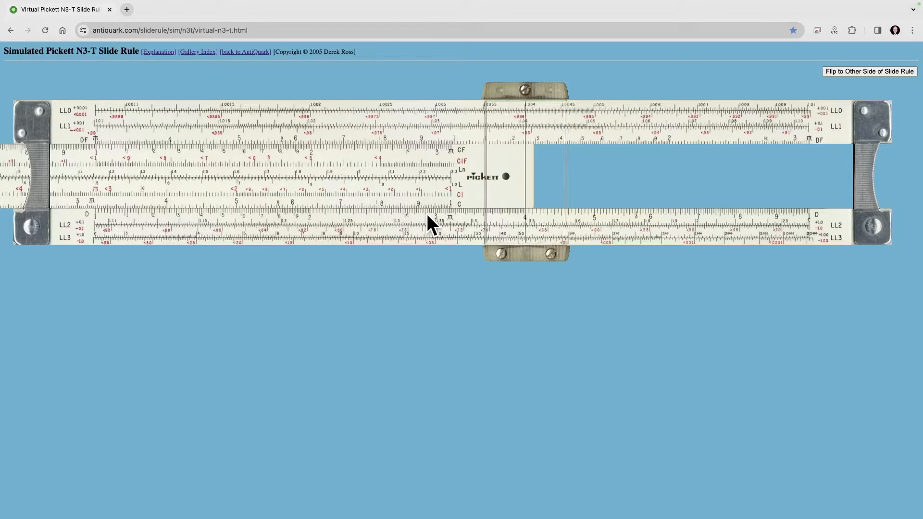
pyautogui.moveTo(459, 159)
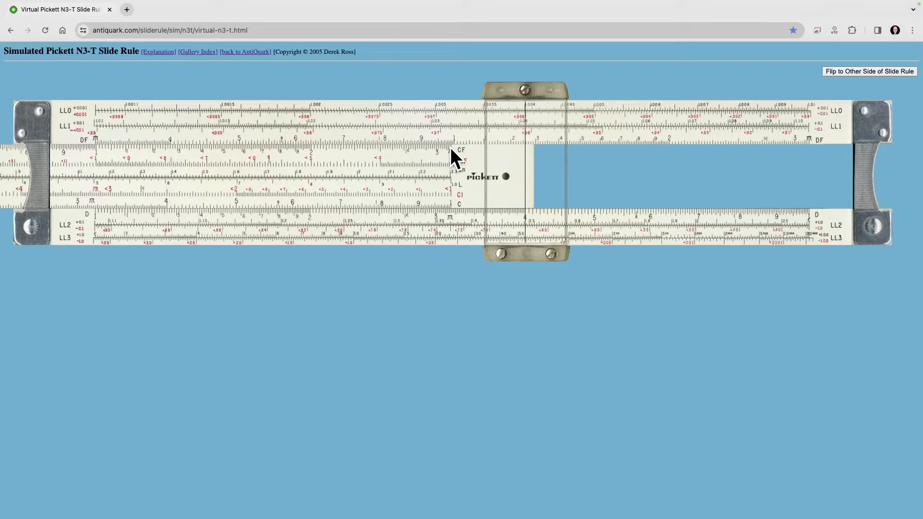
pyautogui.moveTo(665, 165)
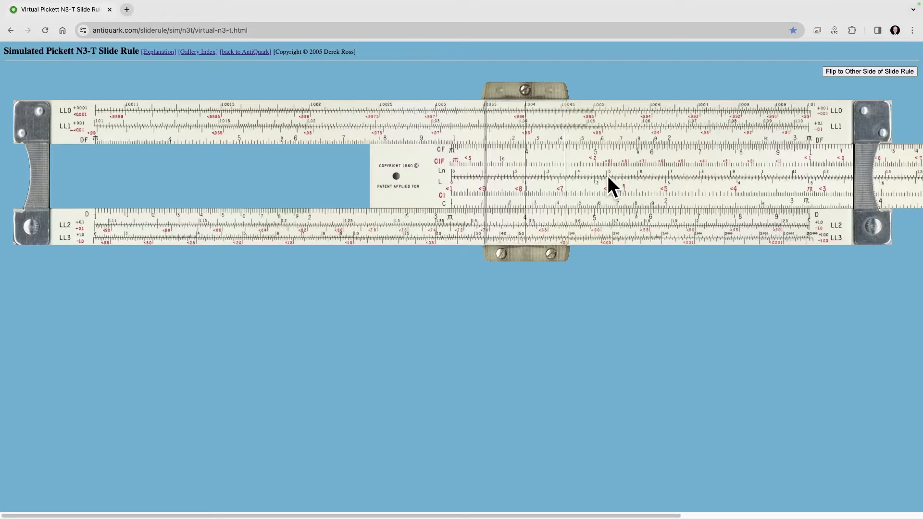
pyautogui.moveTo(747, 171)
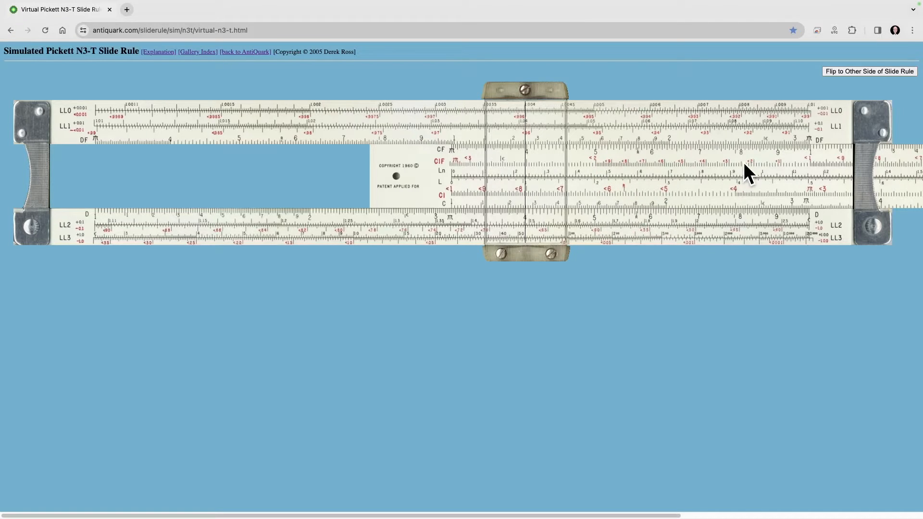
pyautogui.moveTo(739, 168)
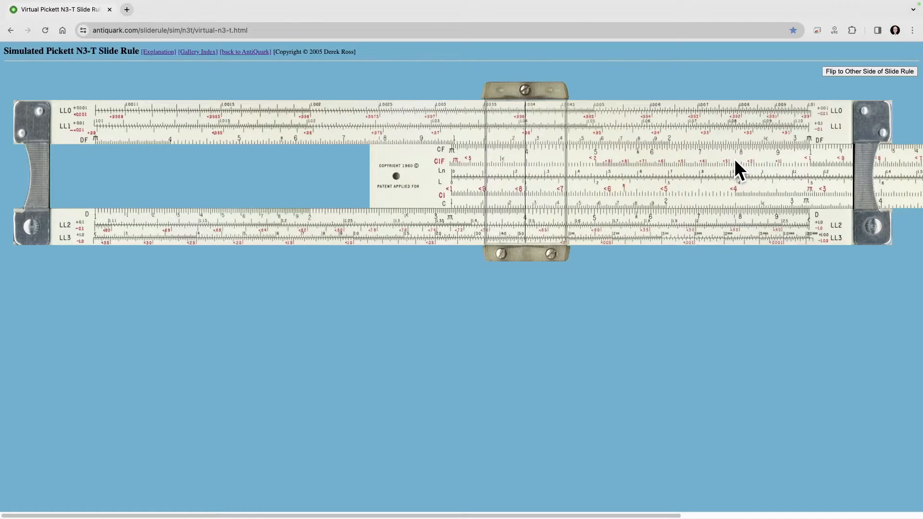
pyautogui.moveTo(500, 192)
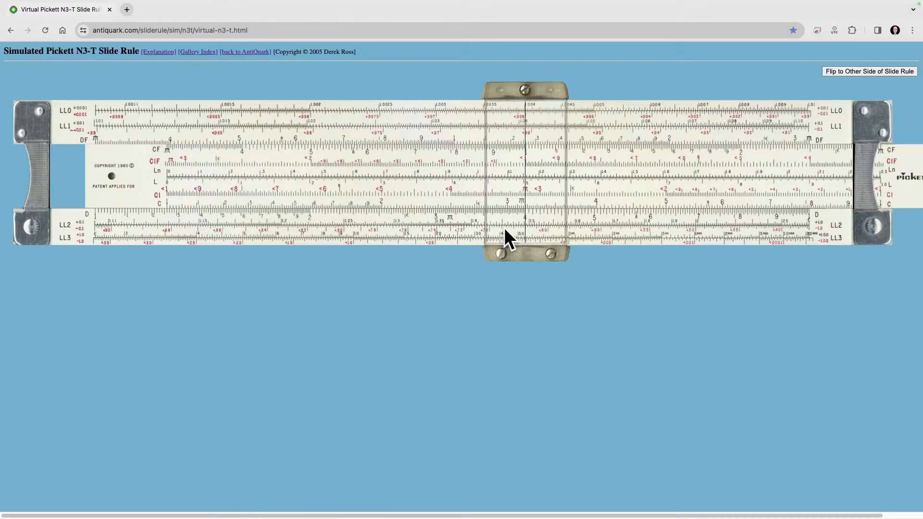
pyautogui.moveTo(527, 165)
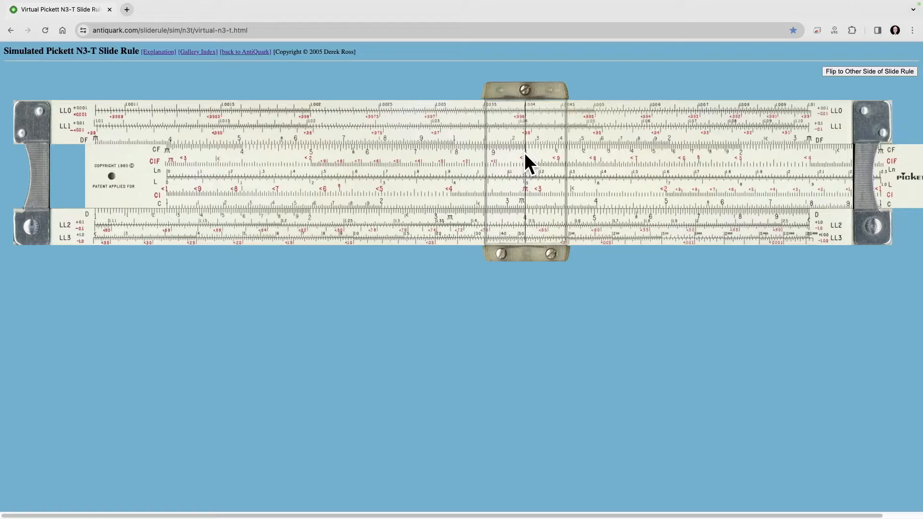
pyautogui.moveTo(538, 197)
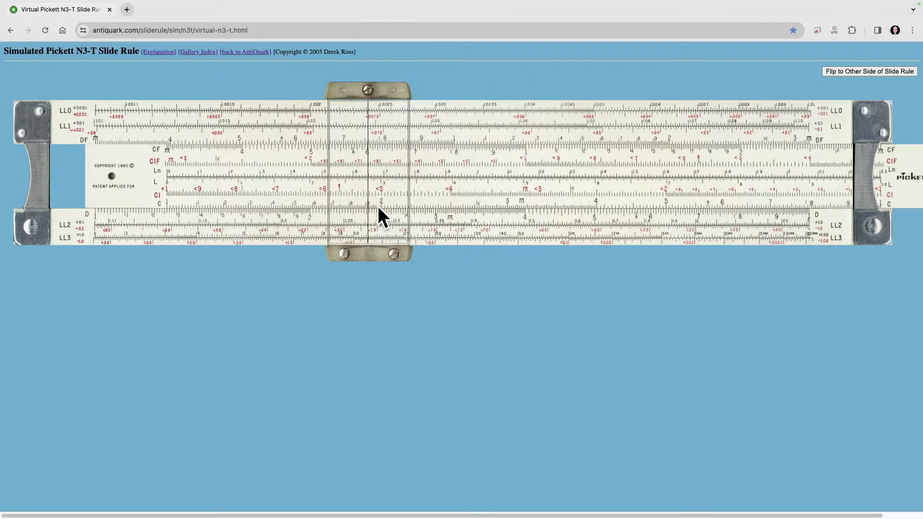
pyautogui.moveTo(344, 210)
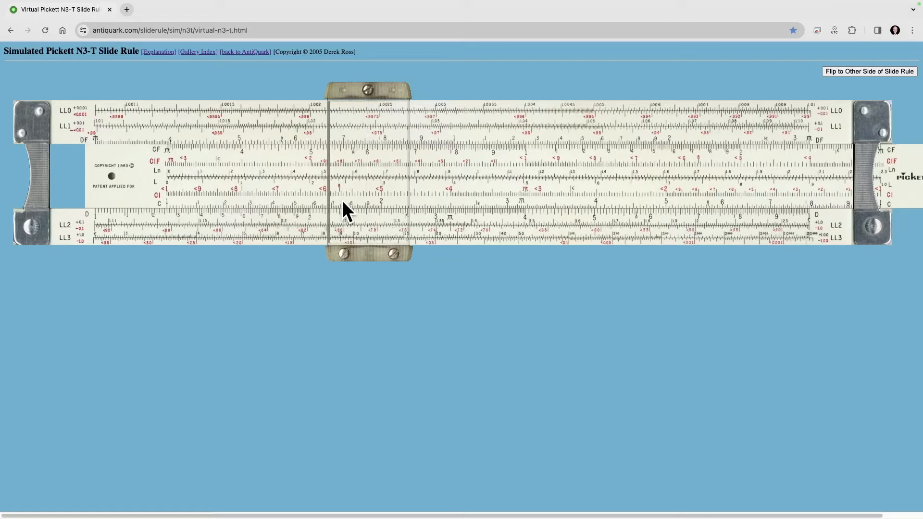
pyautogui.moveTo(370, 229)
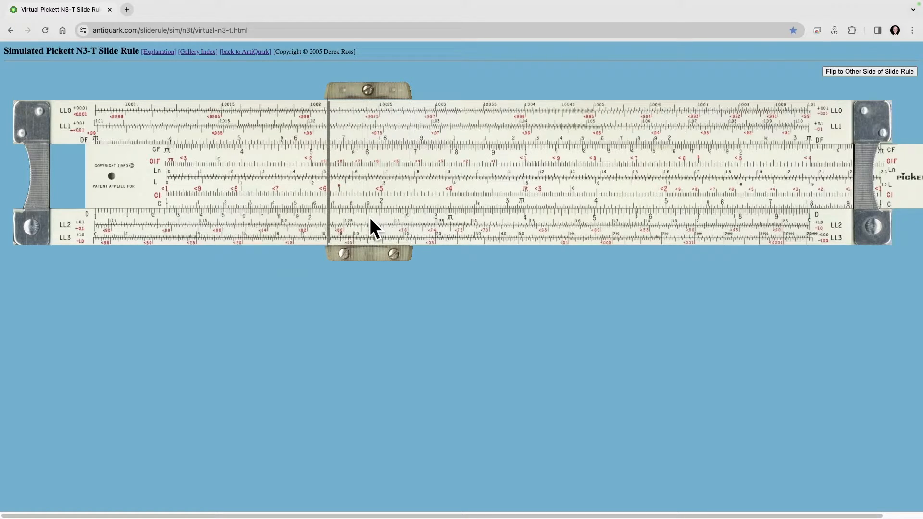
pyautogui.moveTo(436, 200)
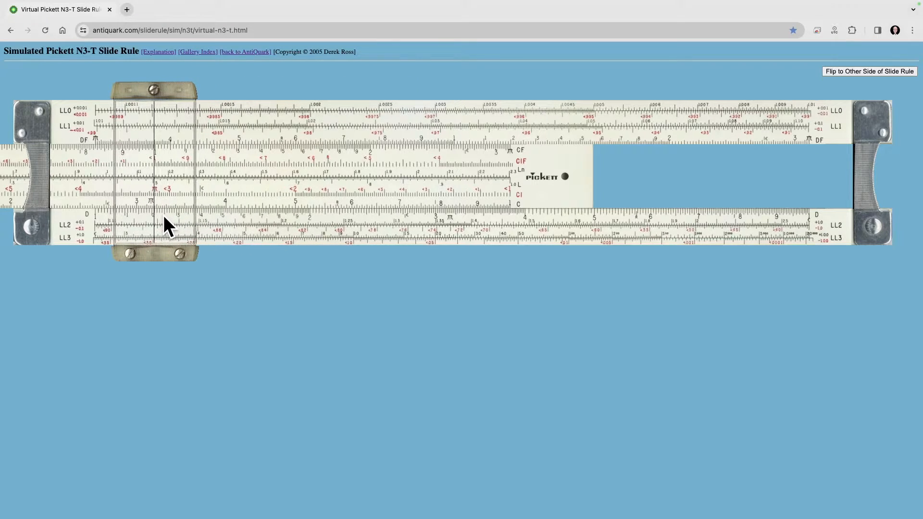
pyautogui.moveTo(157, 228)
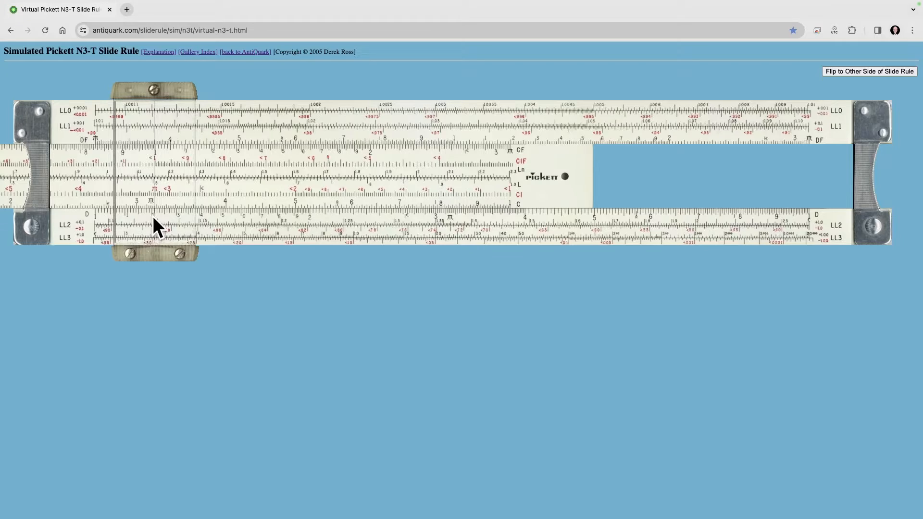
pyautogui.moveTo(106, 230)
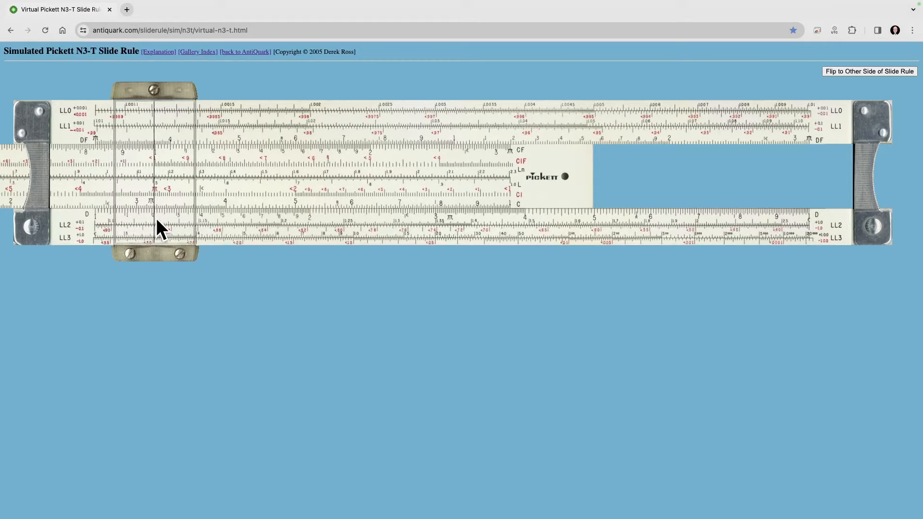
pyautogui.moveTo(138, 226)
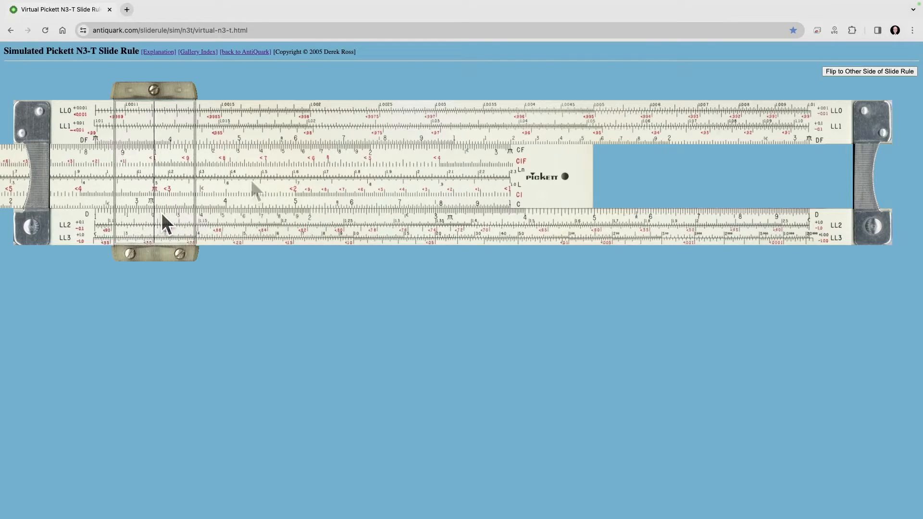
pyautogui.moveTo(183, 173)
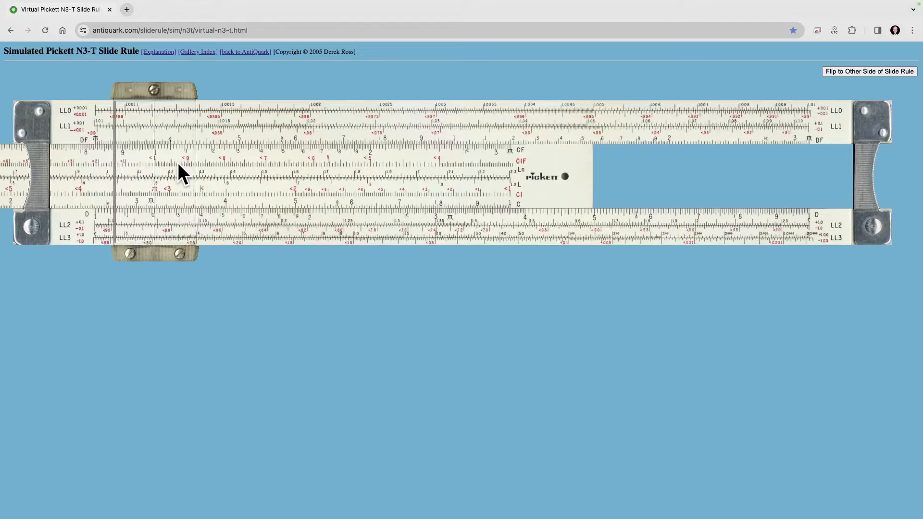
pyautogui.moveTo(330, 167)
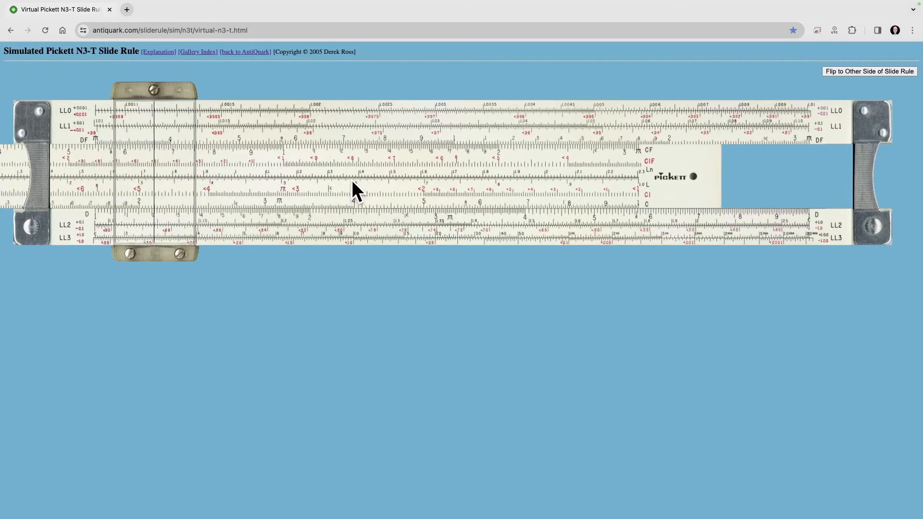
# - Move the cursor right of centre so the hairline rests near 4 on D
pyautogui.moveTo(353, 189); pyautogui.dragTo(382, 182)
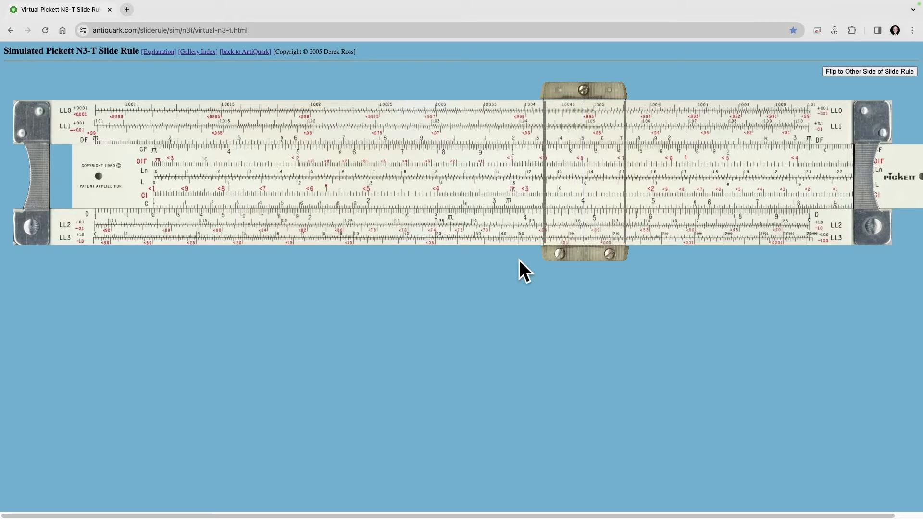
pyautogui.moveTo(144, 147)
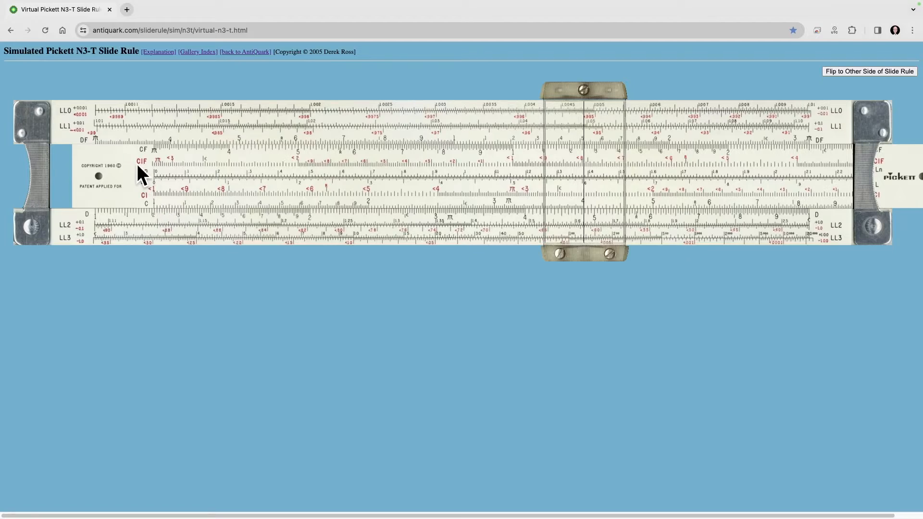
pyautogui.moveTo(112, 144)
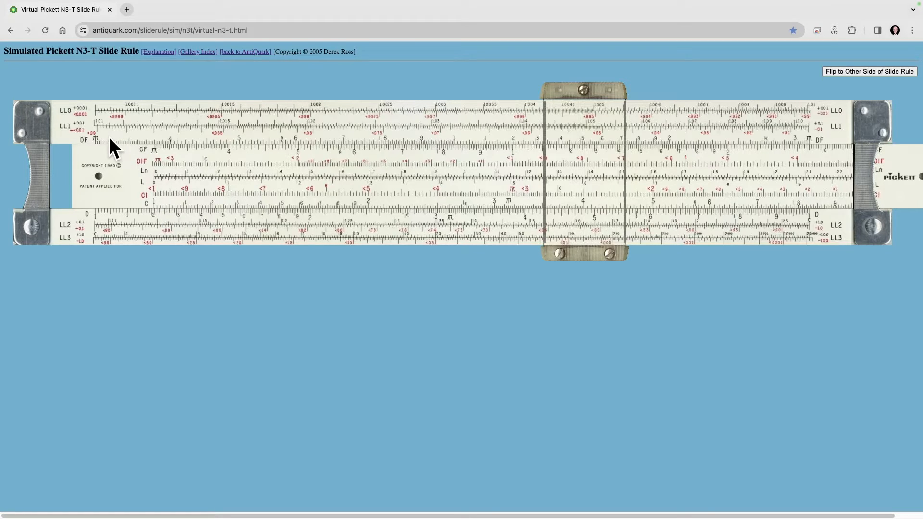
pyautogui.moveTo(368, 174)
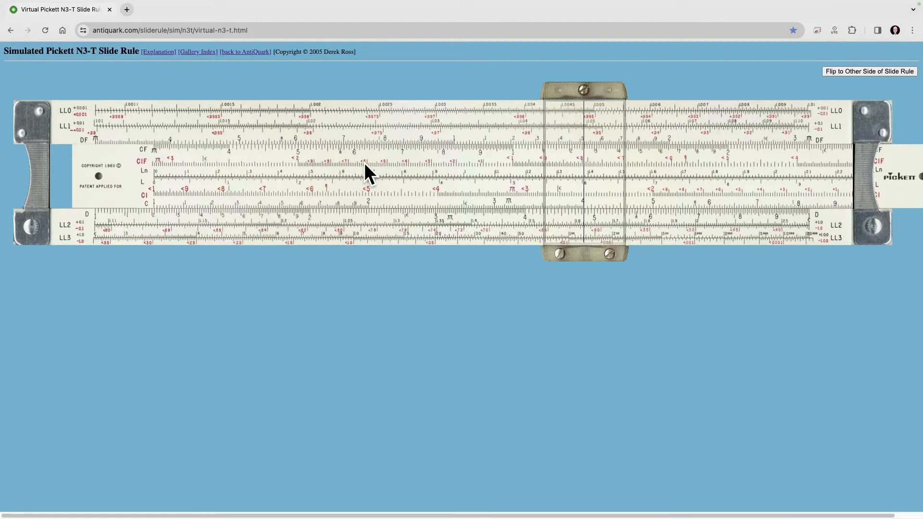
pyautogui.moveTo(336, 206)
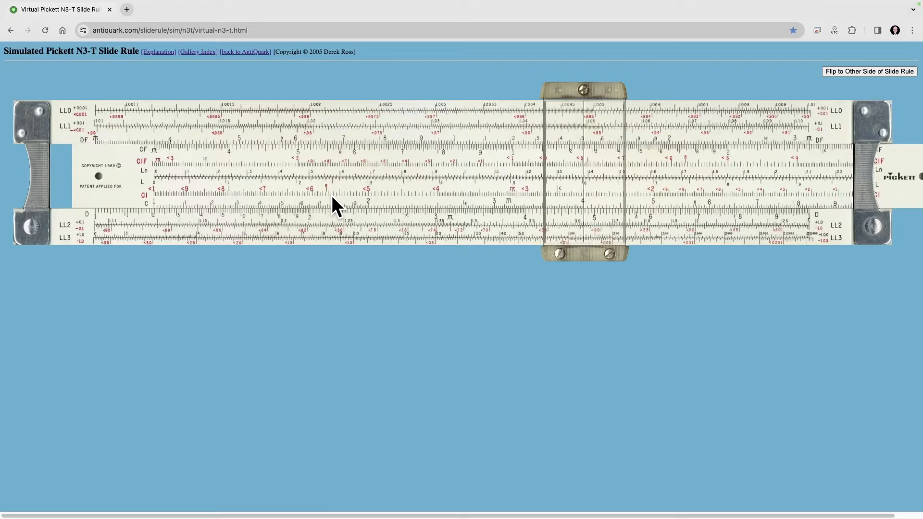
pyautogui.moveTo(160, 217)
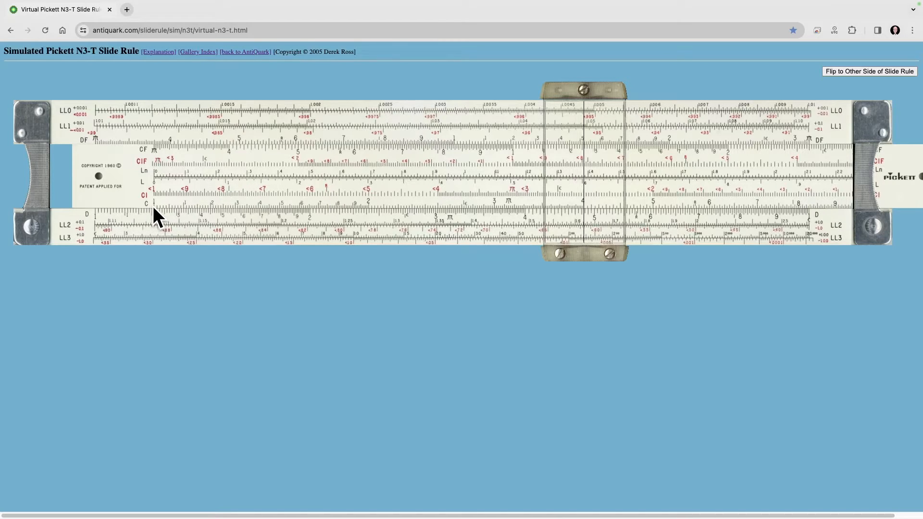
pyautogui.moveTo(173, 195)
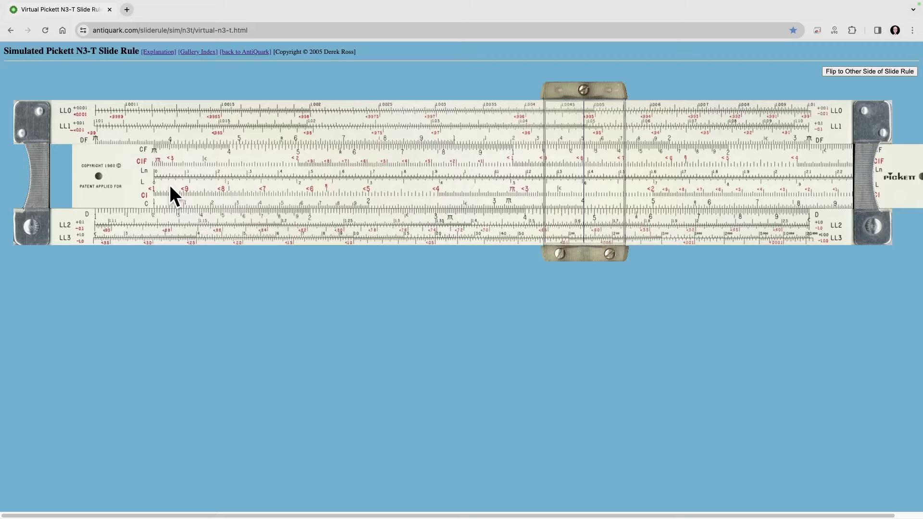
pyautogui.moveTo(209, 226)
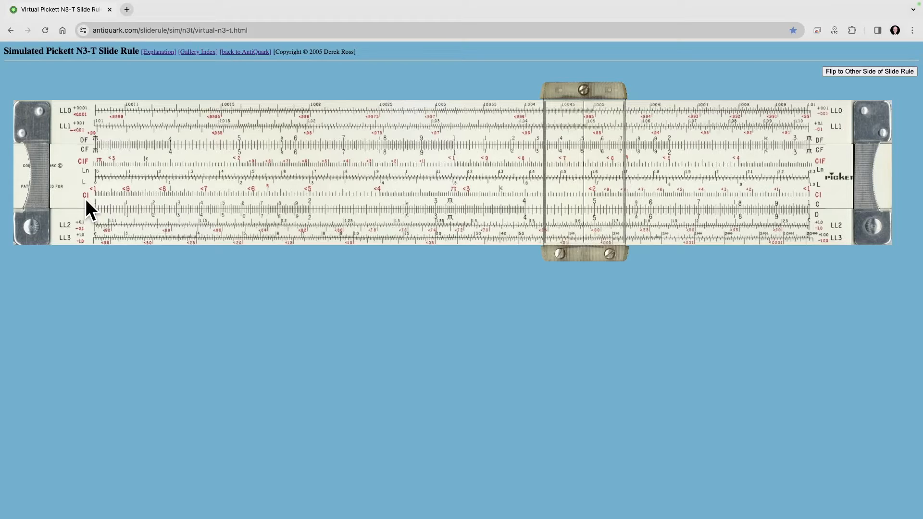
pyautogui.moveTo(327, 212)
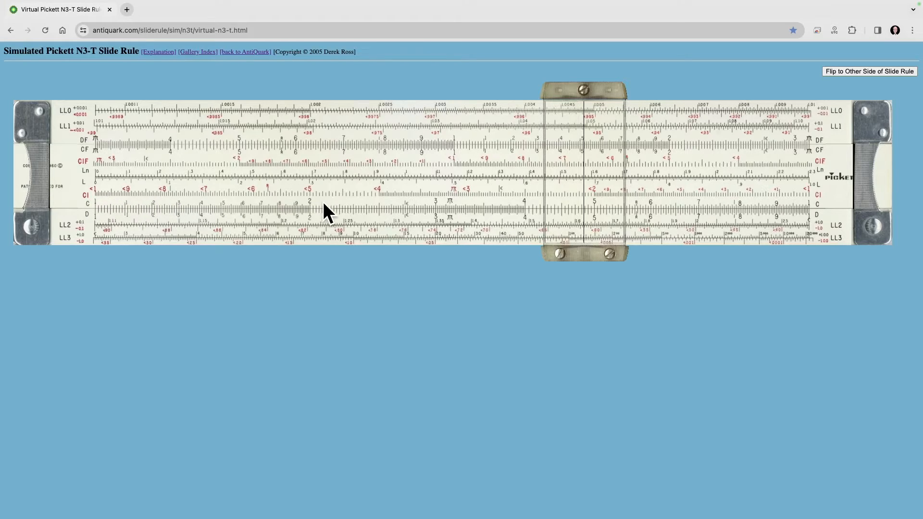
pyautogui.moveTo(381, 203)
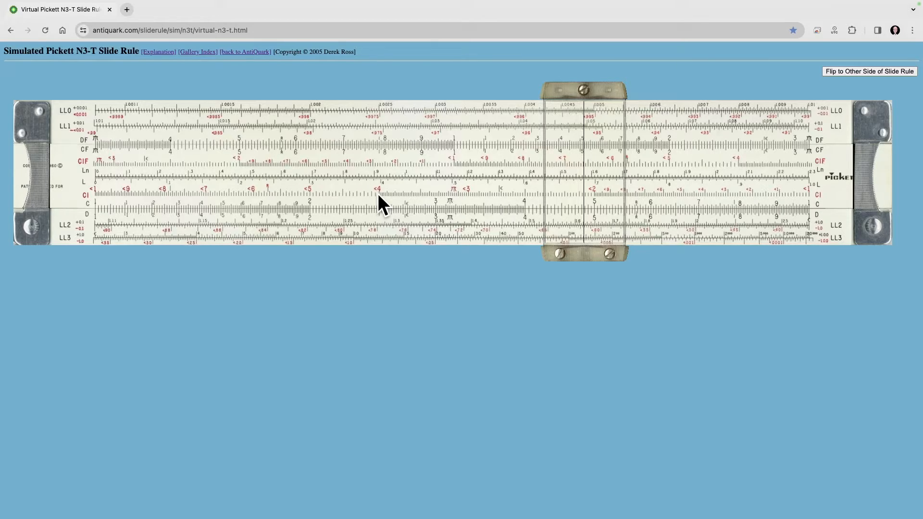
pyautogui.moveTo(235, 190)
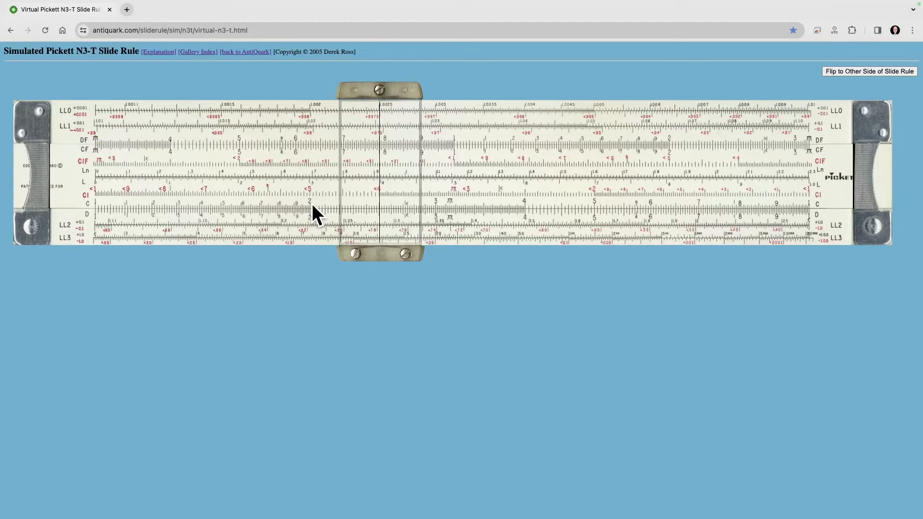
pyautogui.moveTo(394, 212)
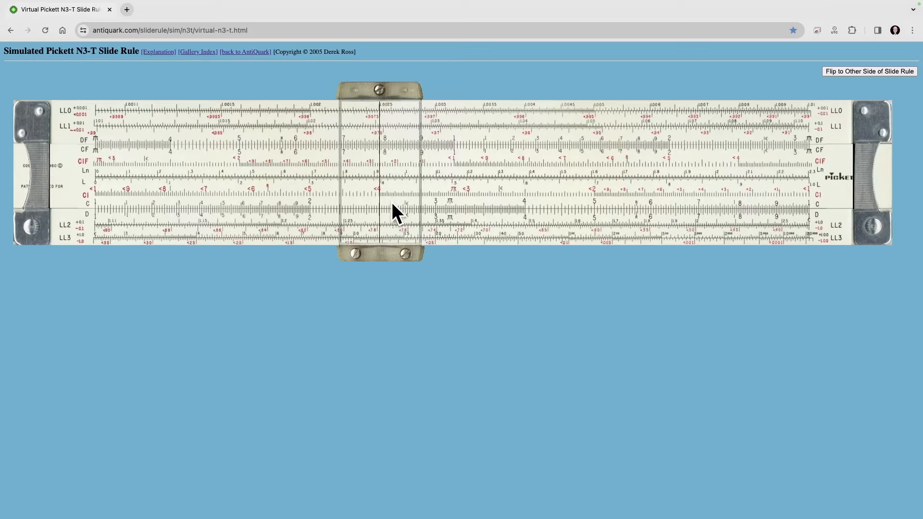
pyautogui.moveTo(384, 217)
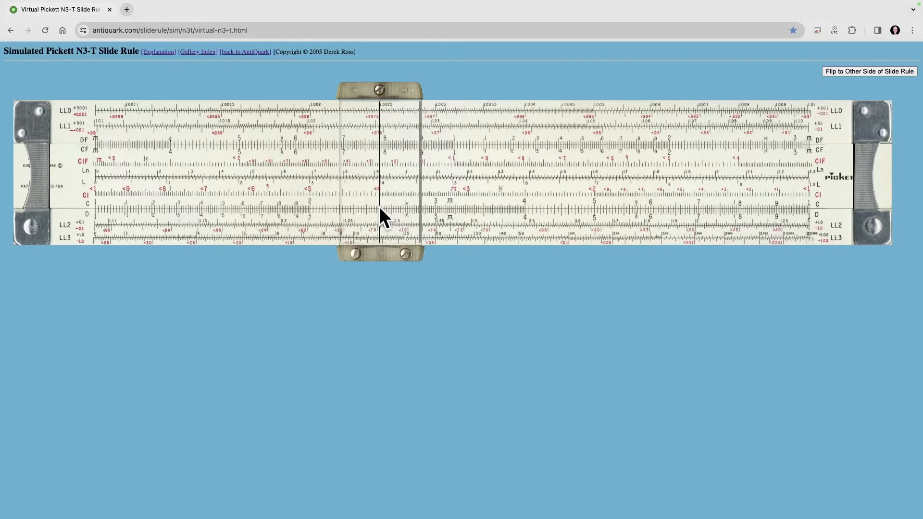
pyautogui.moveTo(345, 197)
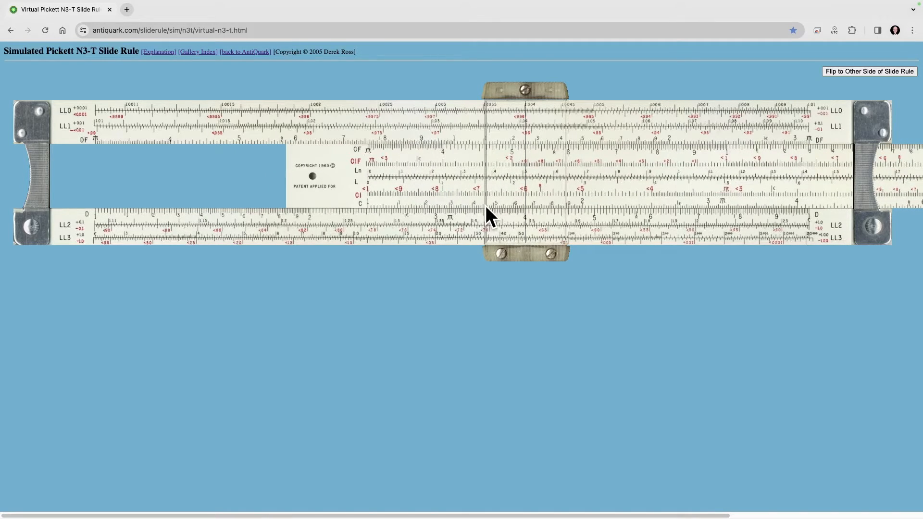
pyautogui.moveTo(525, 199)
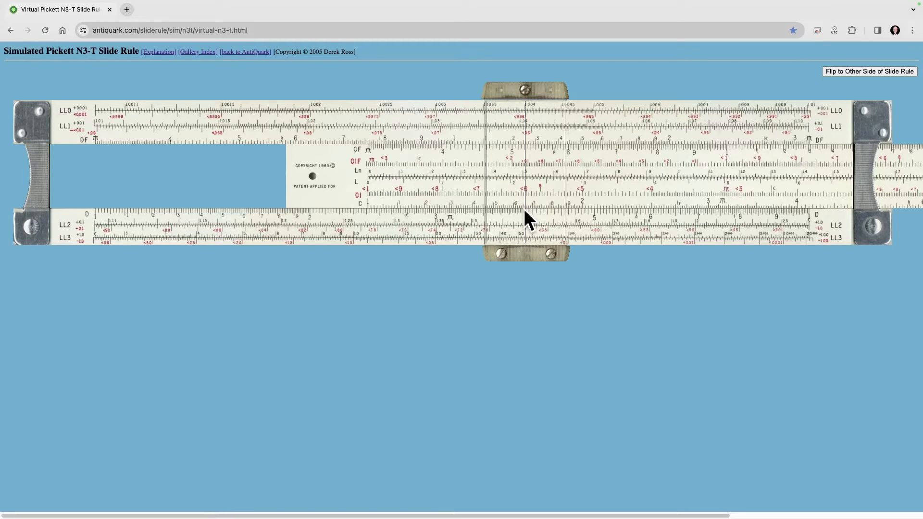
pyautogui.moveTo(527, 199)
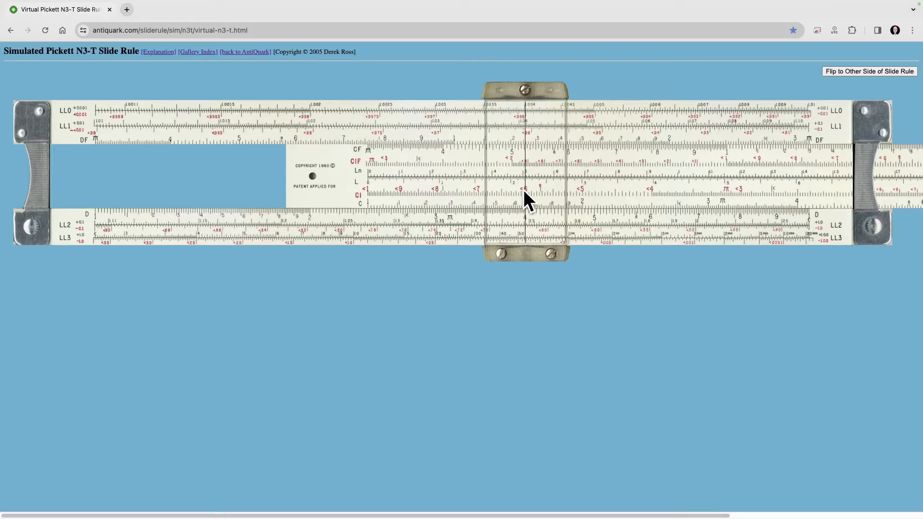
pyautogui.moveTo(516, 218)
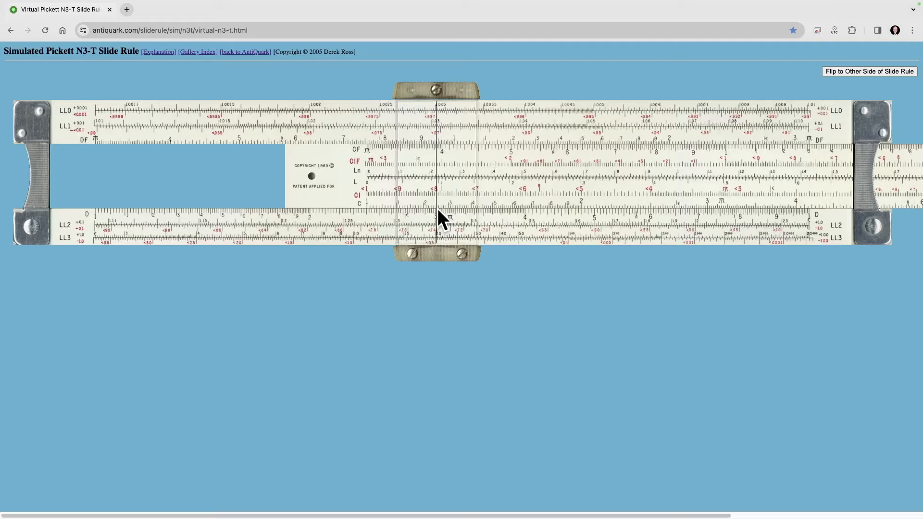
pyautogui.moveTo(456, 222)
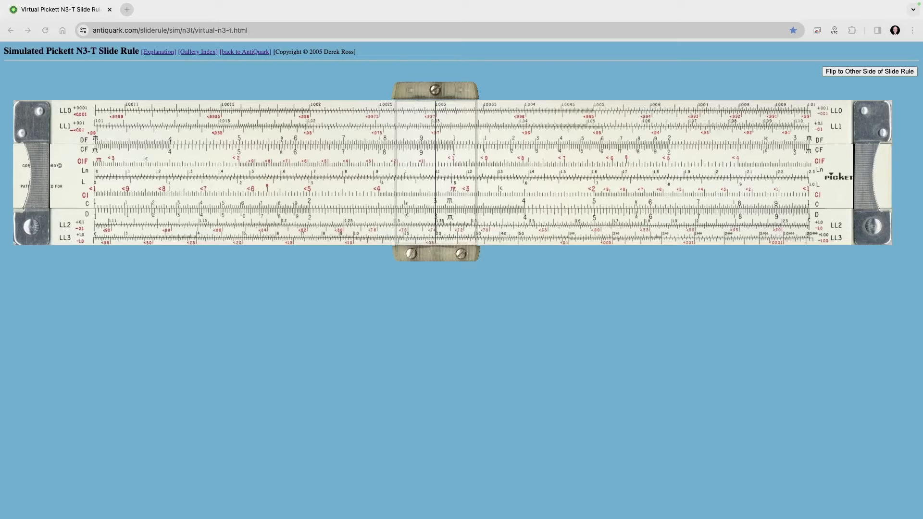
pyautogui.moveTo(87, 184)
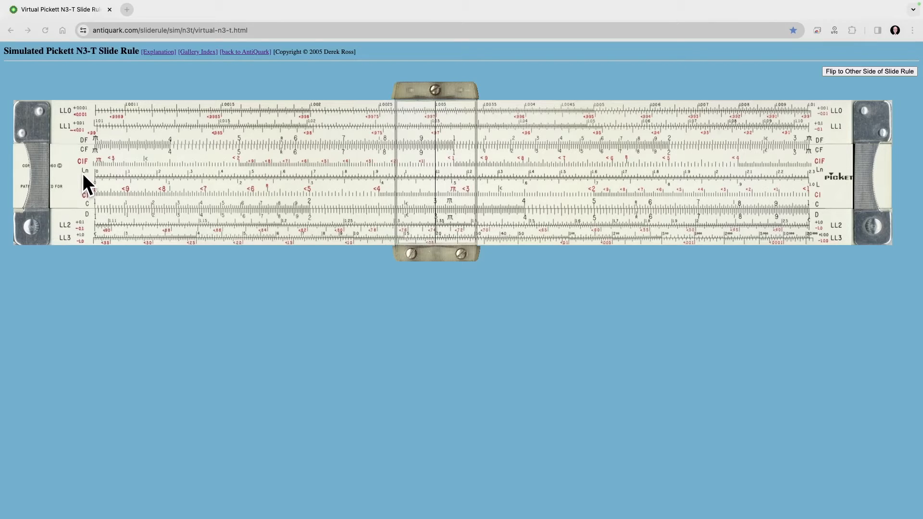
# - Flip the rule back to its front scales, hairline near 4 on D
pyautogui.click(869, 71)
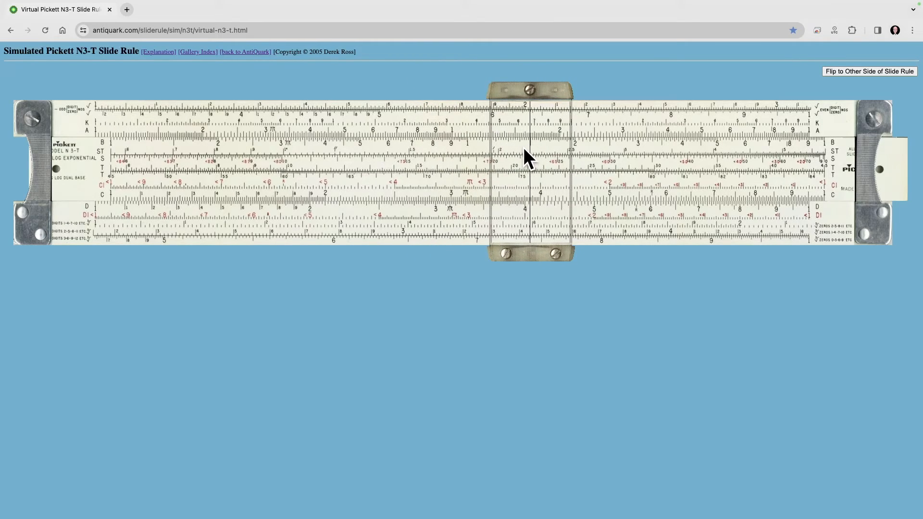
pyautogui.moveTo(538, 210)
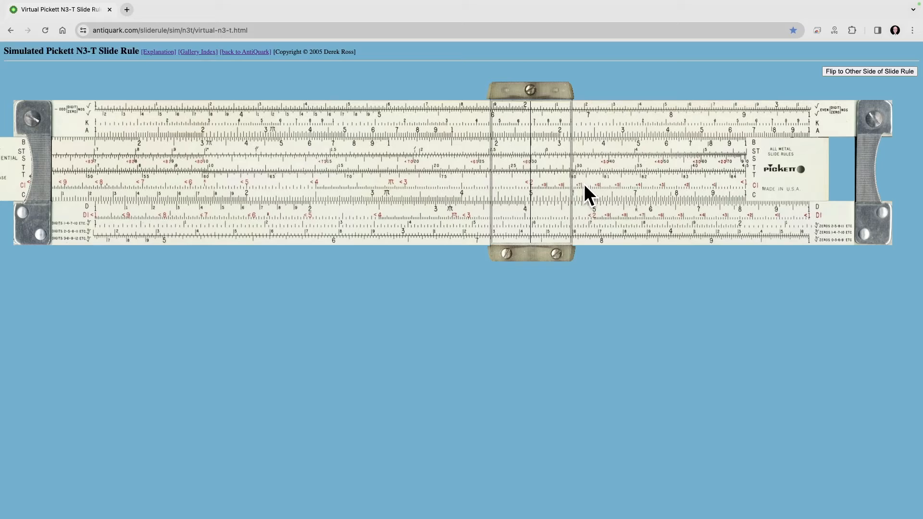
pyautogui.moveTo(532, 194)
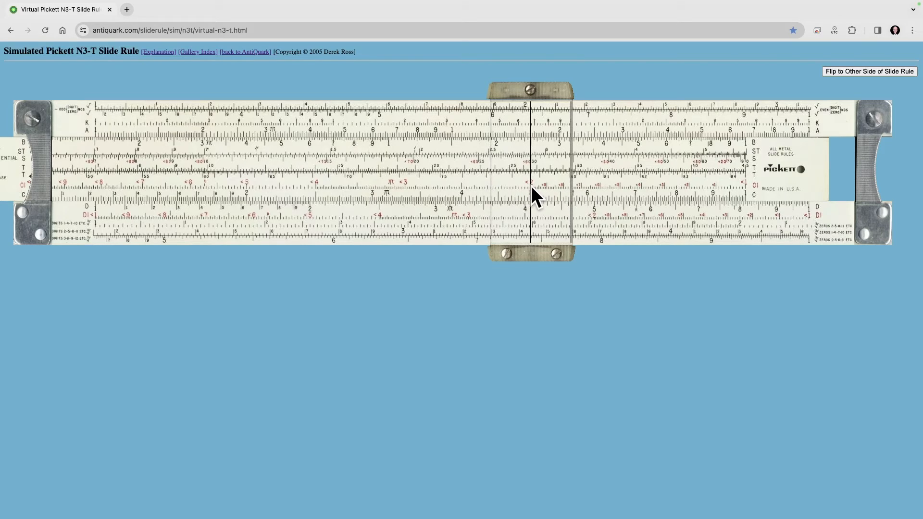
pyautogui.moveTo(534, 203)
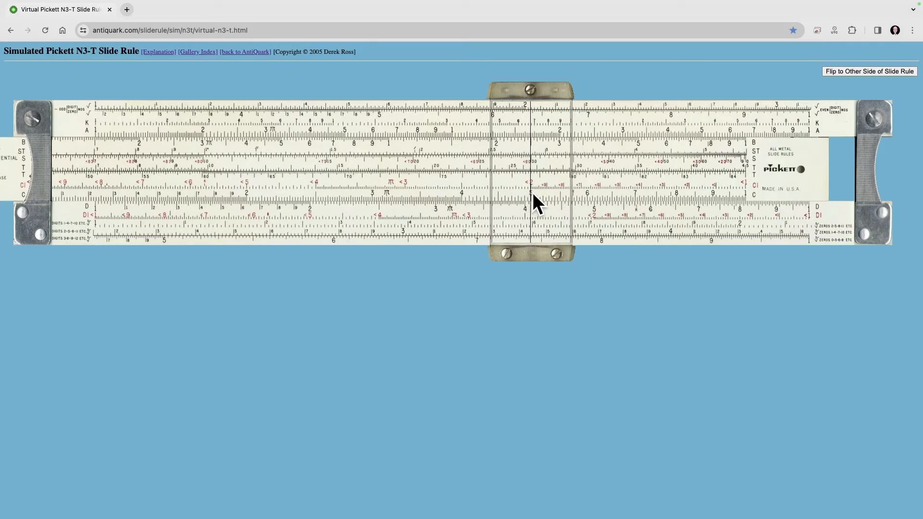